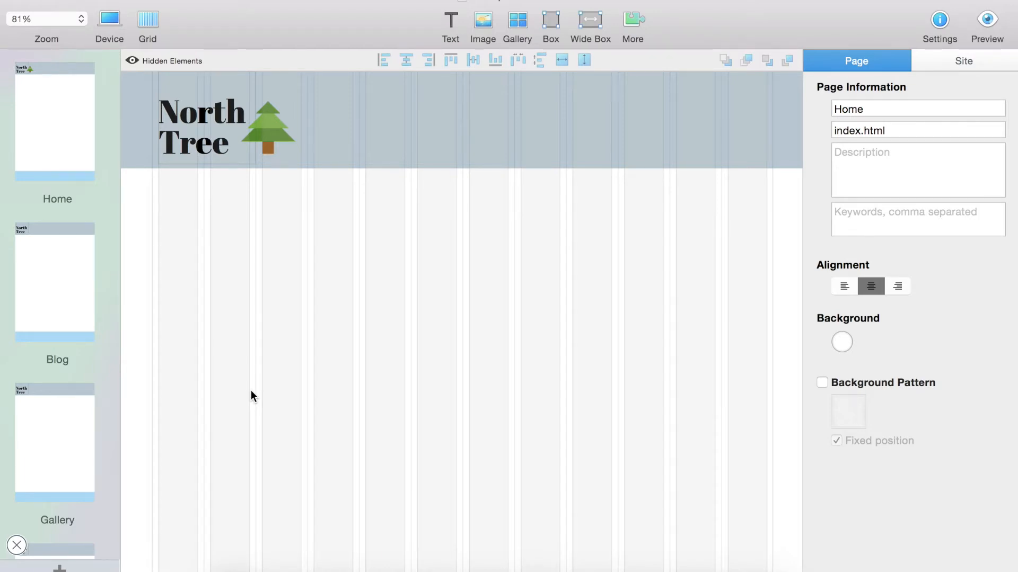
Step: Set the new page to be added into a new section after the existing pages
{"action": "scroll", "scroll_direction": "down", "scroll_amount": 3}
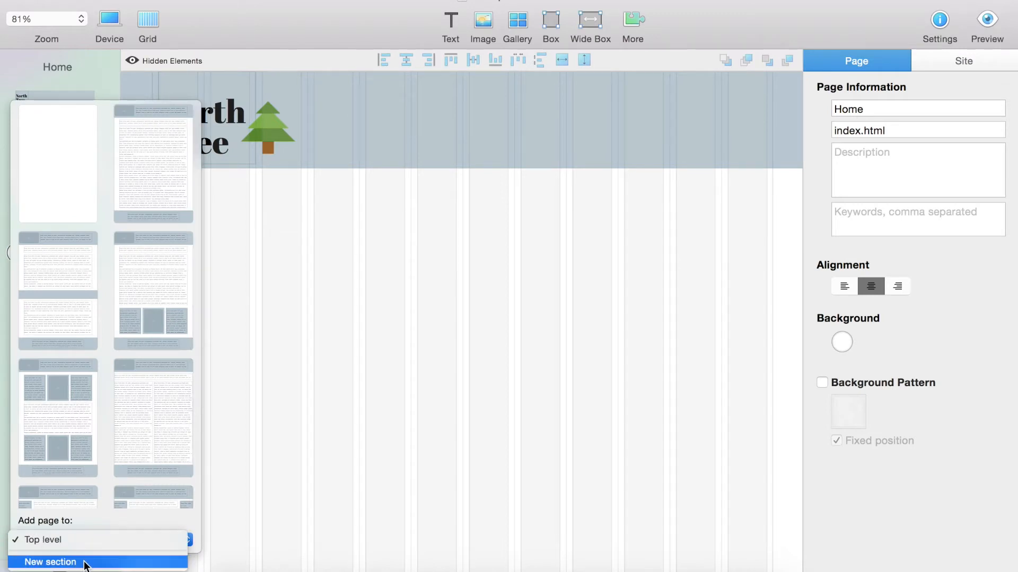
{"action": "left_click", "coordinate": [50, 562]}
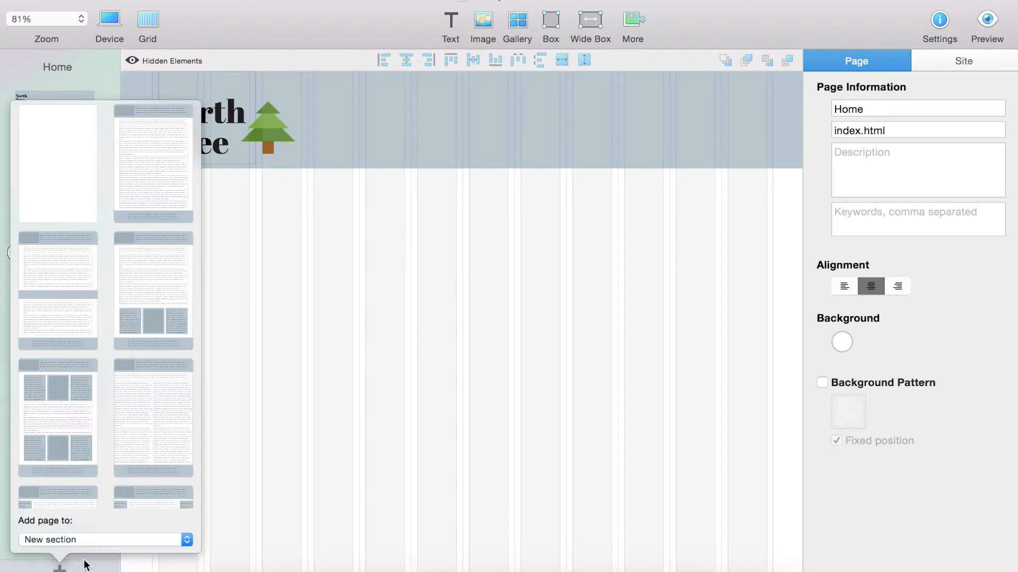
{"action": "mouse_move", "coordinate": [101, 416]}
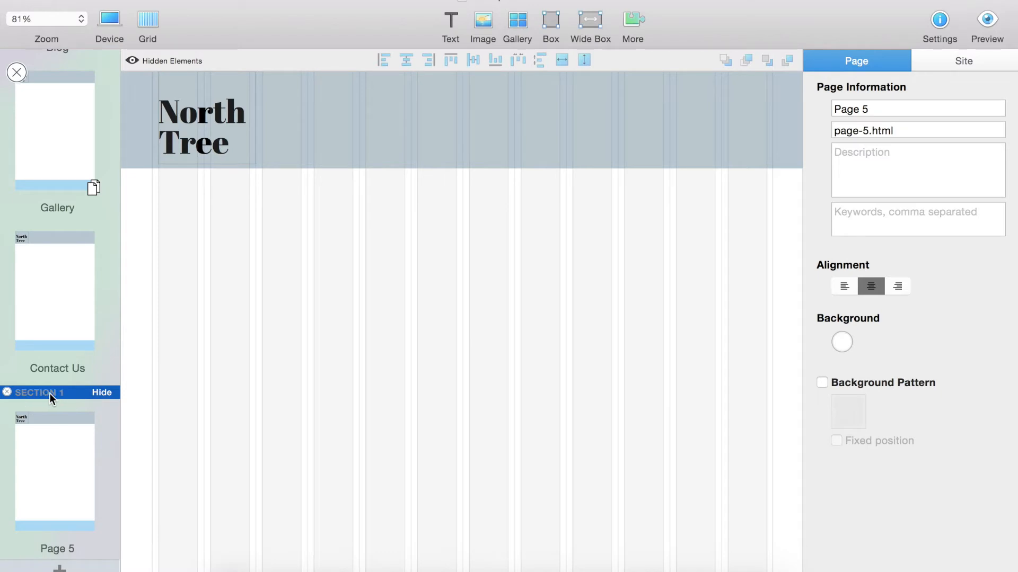
Step: Rename the new SECTION 1 header to 'Top Menu 1'
{"action": "double_click", "coordinate": [42, 392]}
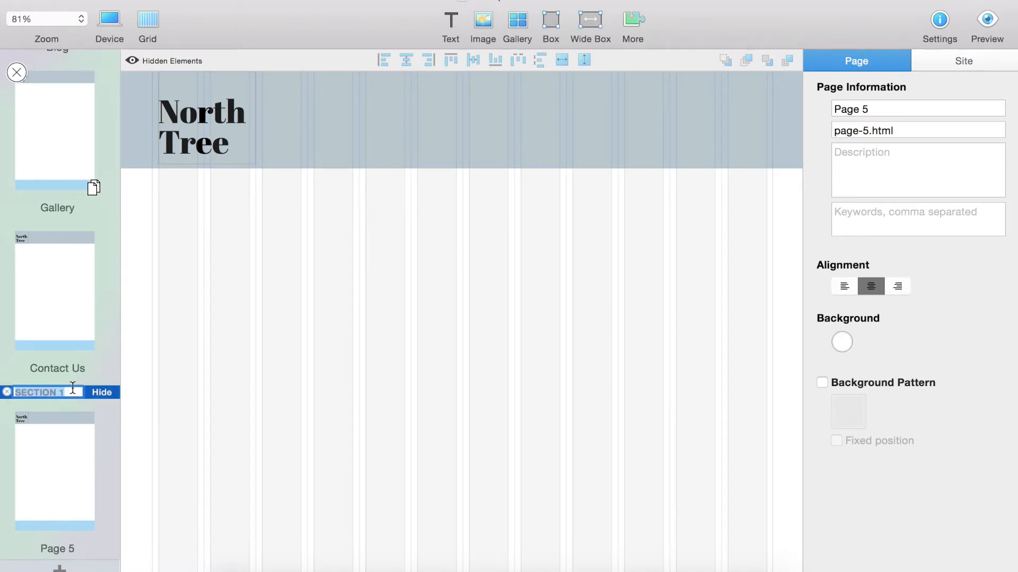
{"action": "type", "text": "Top Menu 1"}
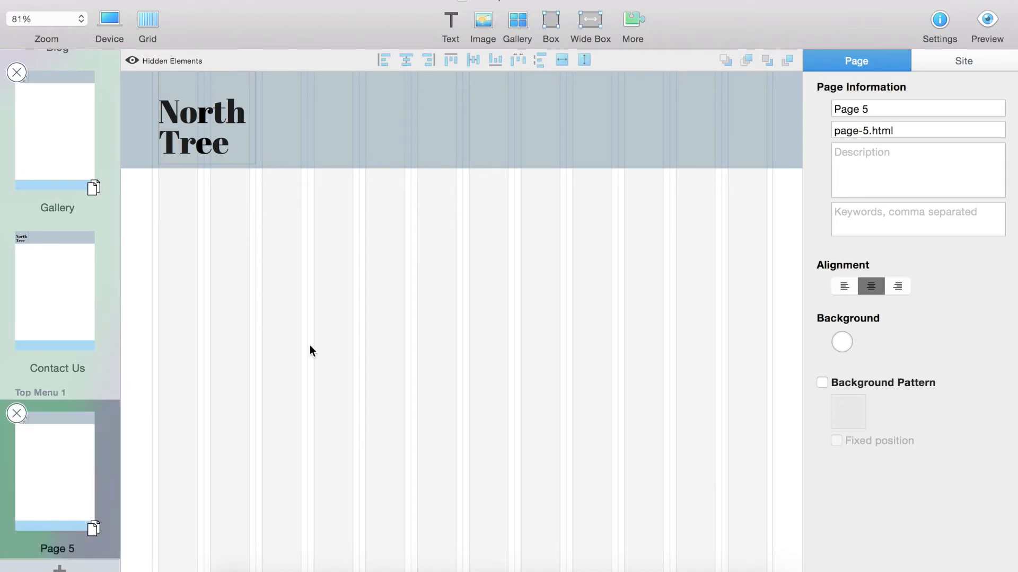
Step: Rename Page 5 to 'Menu 1 Sub Item 1' in the Page inspector
{"action": "left_click", "coordinate": [917, 108]}
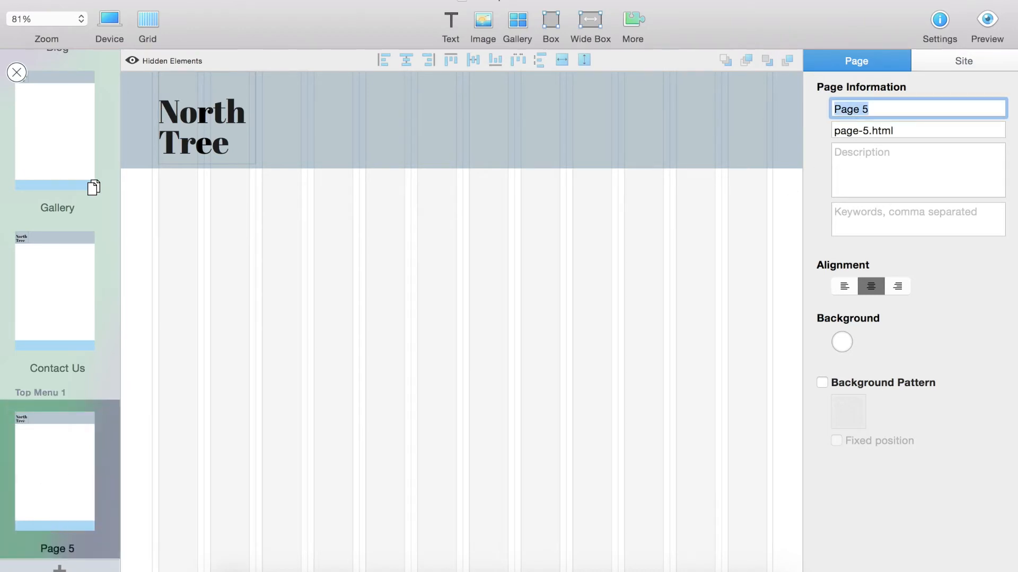
{"action": "type", "text": "Menu 1 Sub Item 1"}
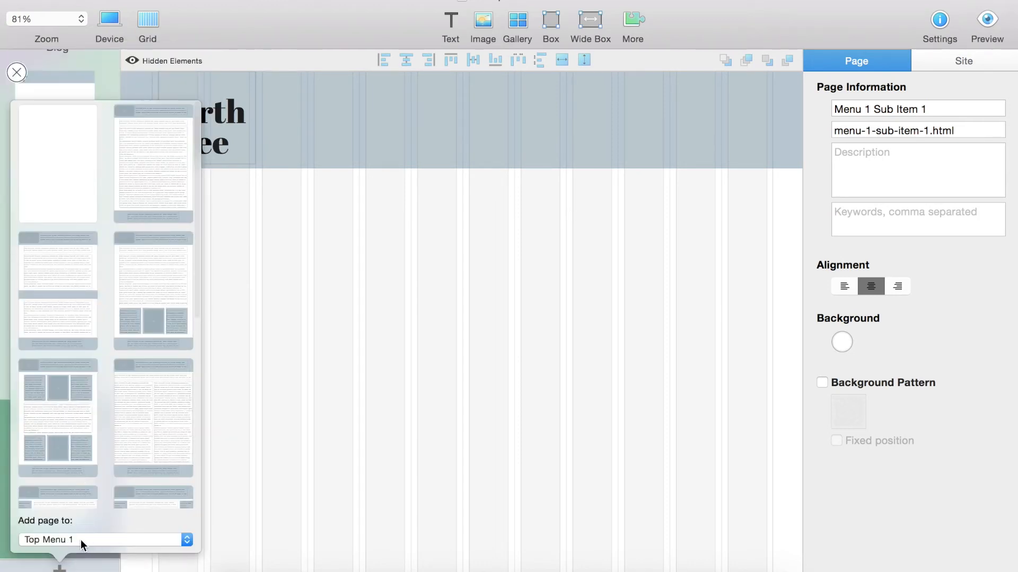
Step: Add a blank page to Top Menu 1 and rename it 'Menu 1 Sub Item 2'
{"action": "left_click", "coordinate": [101, 539]}
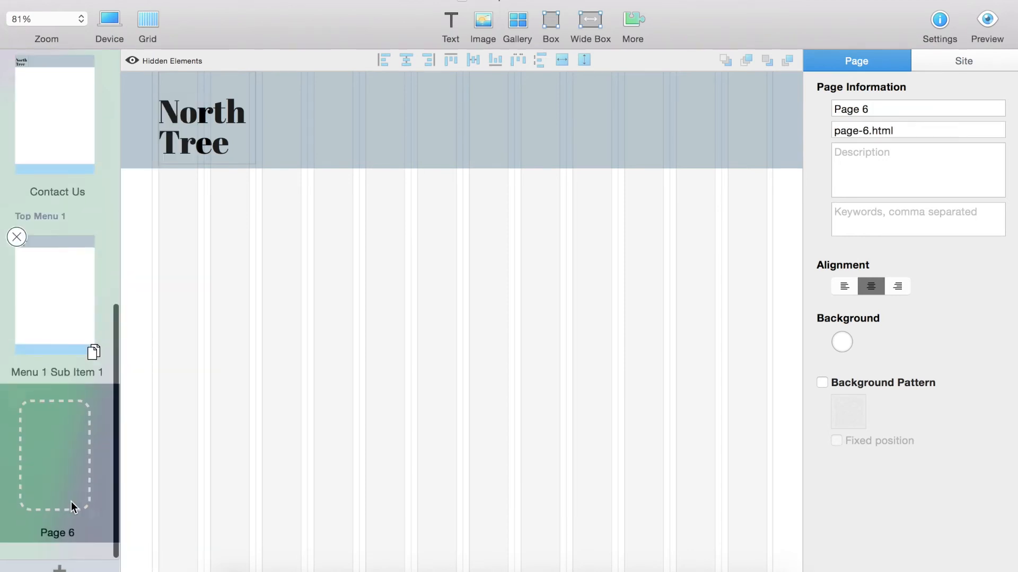
{"action": "left_click", "coordinate": [914, 108]}
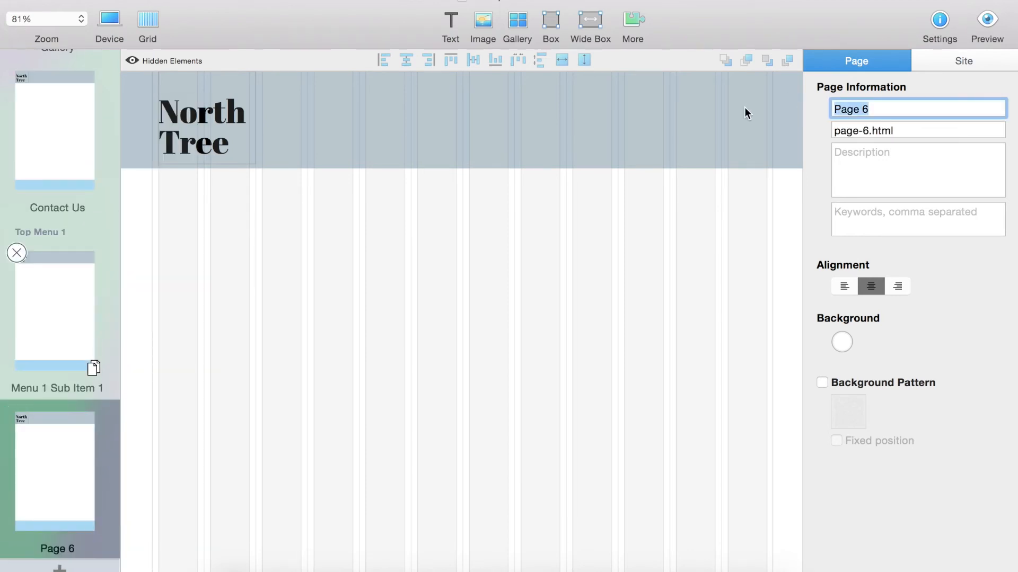
{"action": "type", "text": "Menu 1 Sub Item 2"}
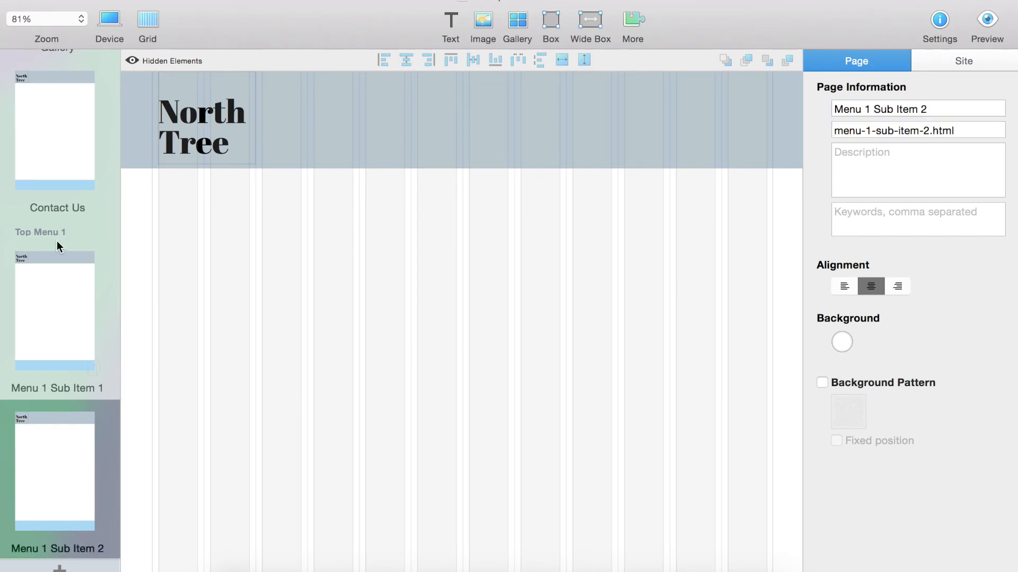
{"action": "mouse_move", "coordinate": [61, 244]}
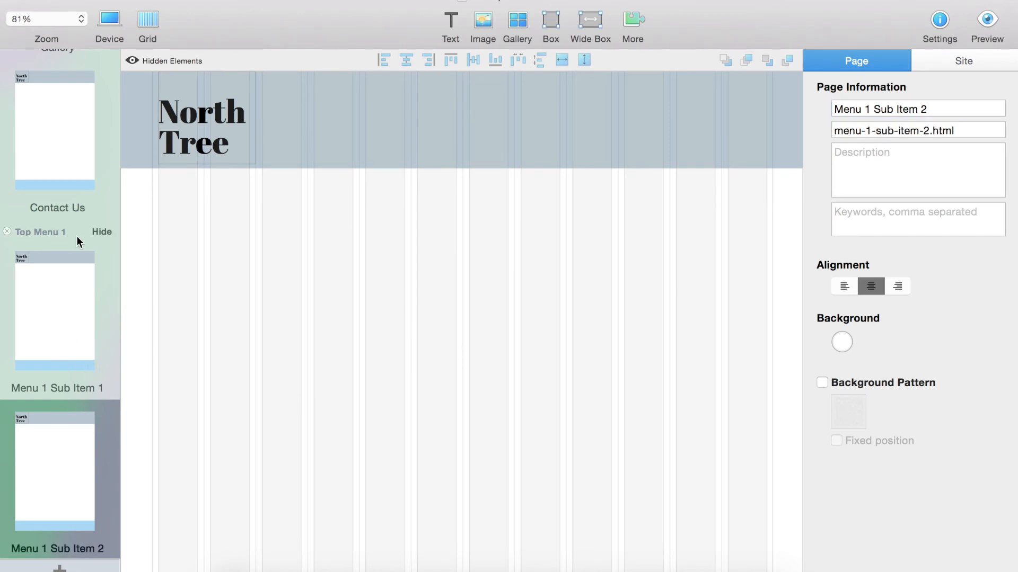